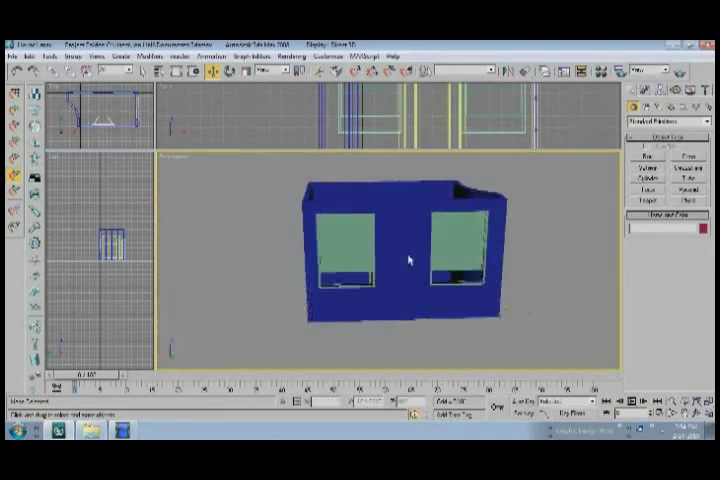
- Make a sample slot a Multi/Sub-Object material, discarding the old material
left_click_drag(408, 260, 362, 280)
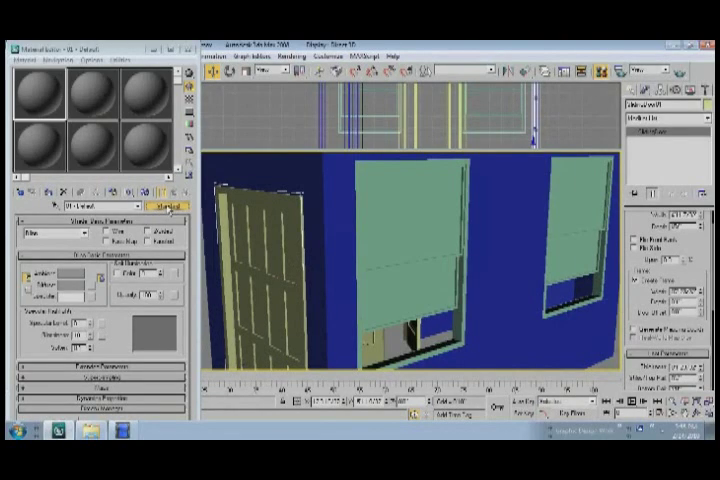
left_click(160, 204)
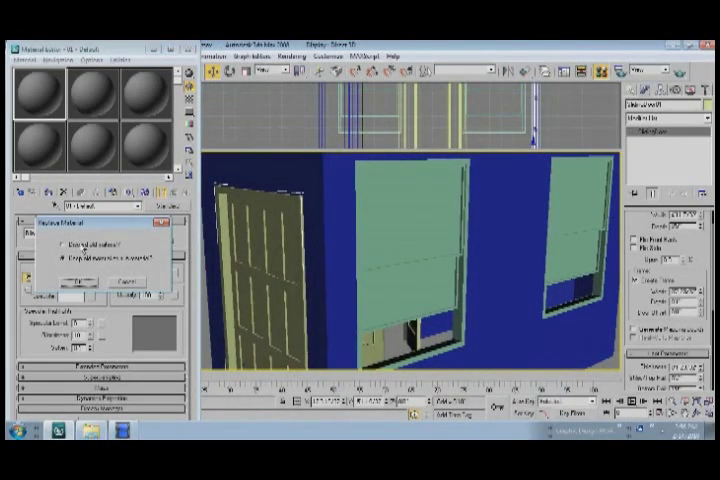
left_click(60, 244)
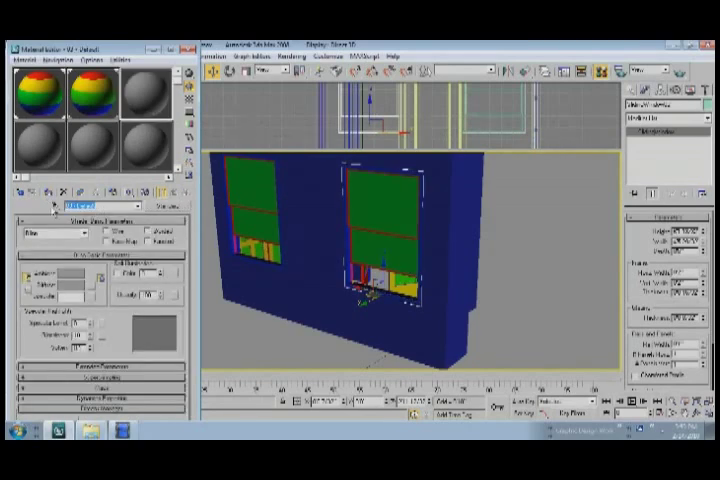
- Name the new multi-material 'Walls'
type("Walls")
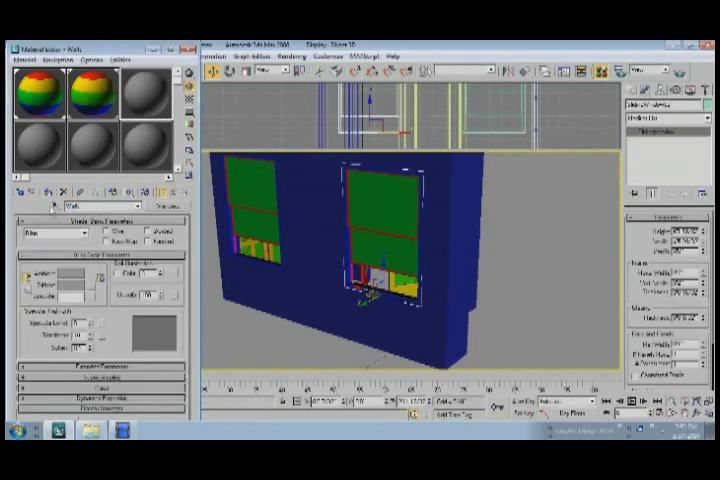